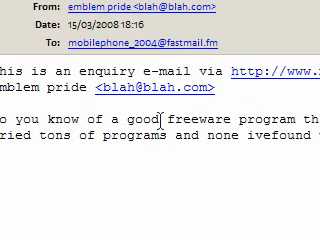
- Scroll through the enquiry e-mail asking for GIF freeware before moving to leechvideo.com
scroll("down", 3)
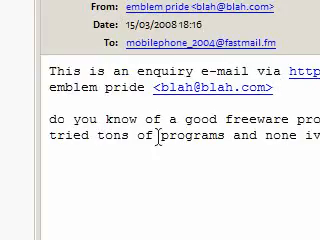
scroll("right", 3)
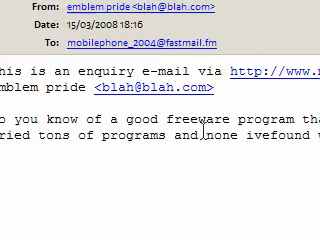
scroll("down", 3)
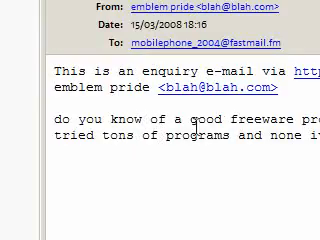
scroll("right", 3)
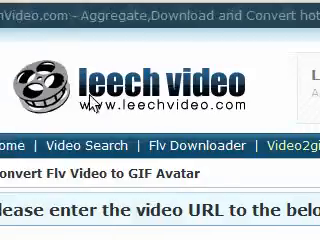
- Scroll the Leech Video converter page before switching to the YouTube tab
scroll("down", 3)
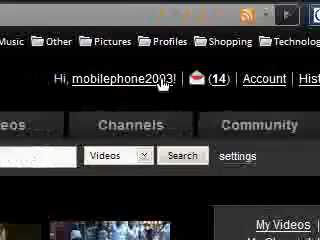
- Scroll the YouTube page whose video URL gets pasted into Leech Video's URL box
scroll("down", 3)
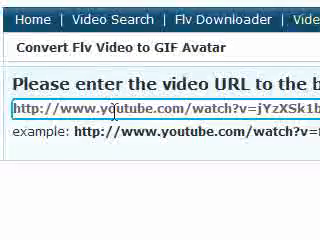
- Generate the GIF avatar from the submitted URL, showing 0:10 start time and 5 frames
scroll("down", 3)
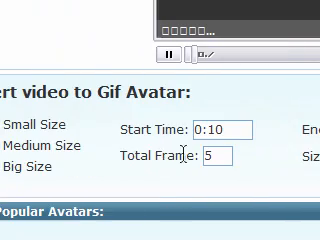
left_click(244, 156)
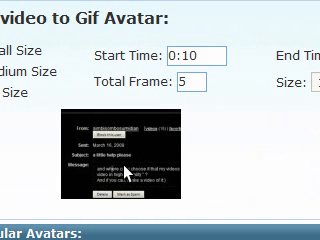
- Set the avatar Start Time to 1:00 and regenerate the image link, UBB and HTML codes
scroll("down", 3)
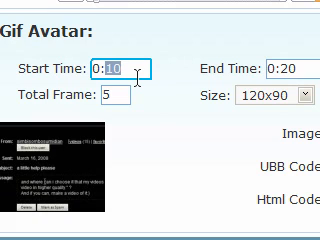
type("1")
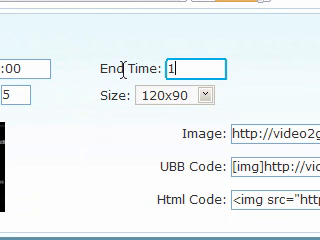
type(":1")
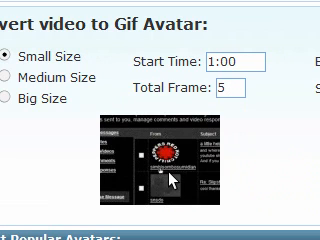
scroll("down", 3)
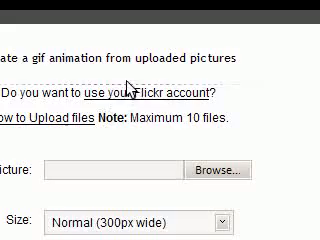
- Scroll gickr.com down to the Browse upload form and Size dropdown
scroll("down", 3)
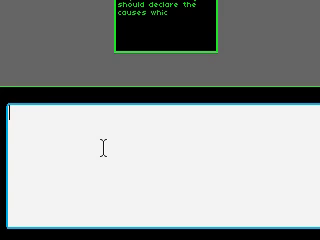
- Enter 'I am duncan' and 'i am so cool' and view the Minifesto preview with Download It! link
type("I am duncan")
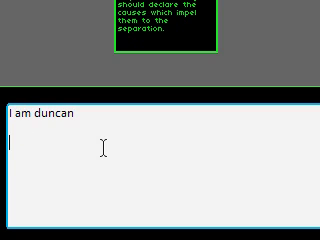
type("i am so cool")
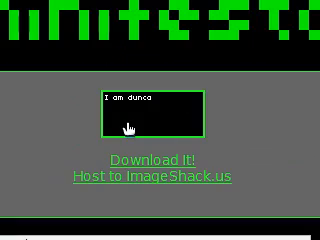
scroll("down", 3)
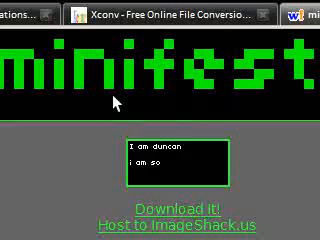
scroll("down", 3)
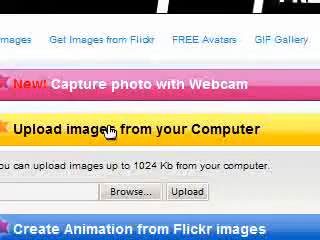
- Capture webcam shots on GIFUP and Save them as the finished GIF animation
scroll("down", 3)
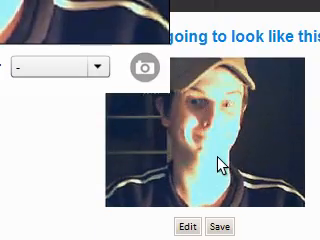
left_click(210, 228)
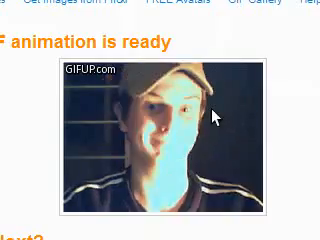